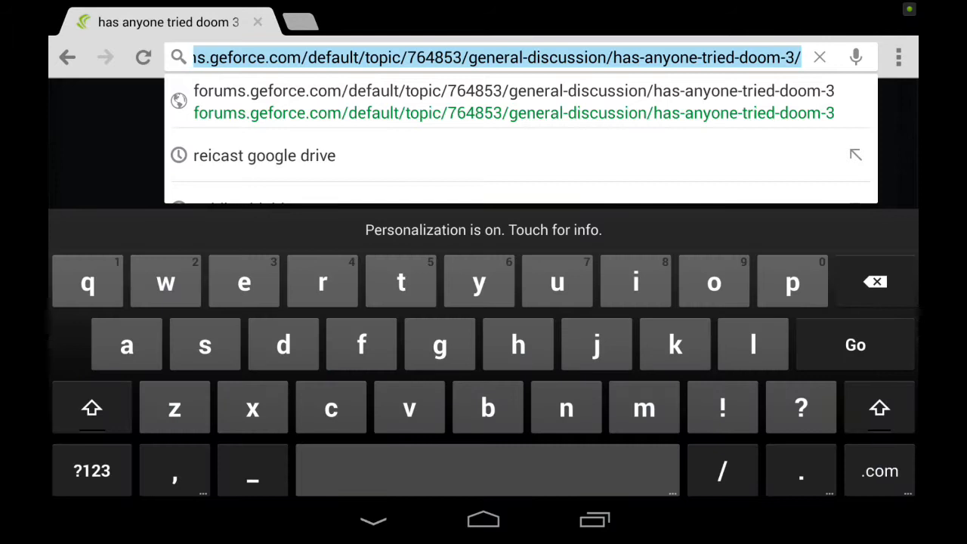
Search for towelroot and pick the 'towelroot by geohot' result
text(towelroot)
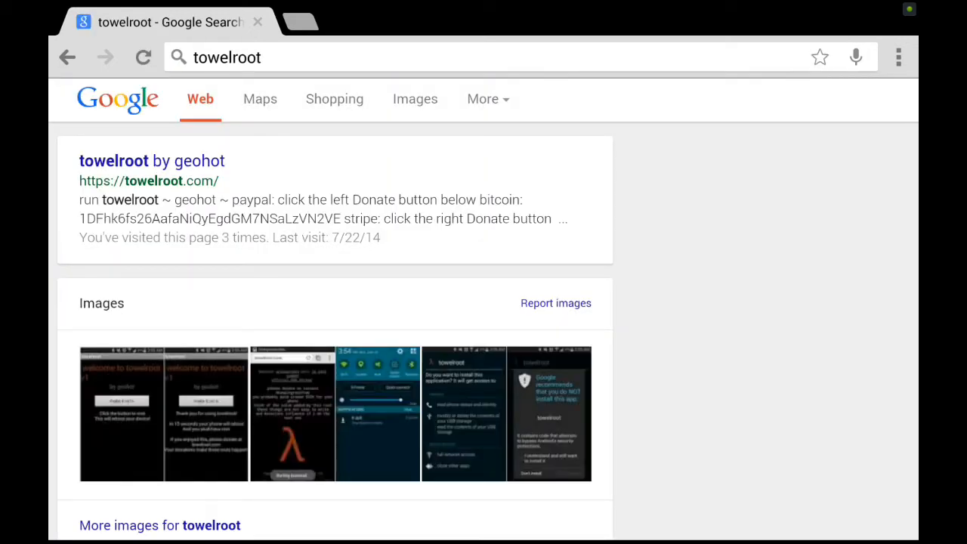
click(148, 181)
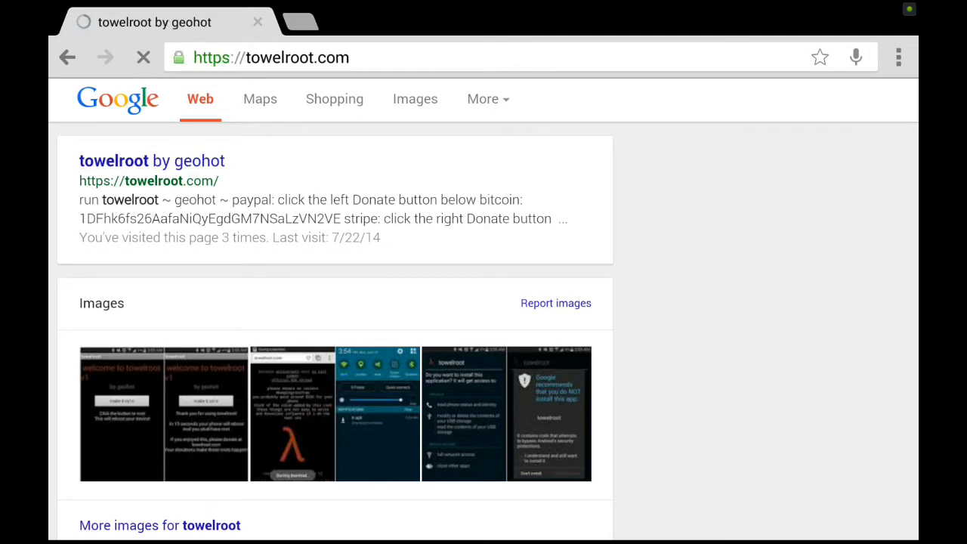
Download tr.apk from the lambda link and keep it despite the harmful-file warning
click(151, 161)
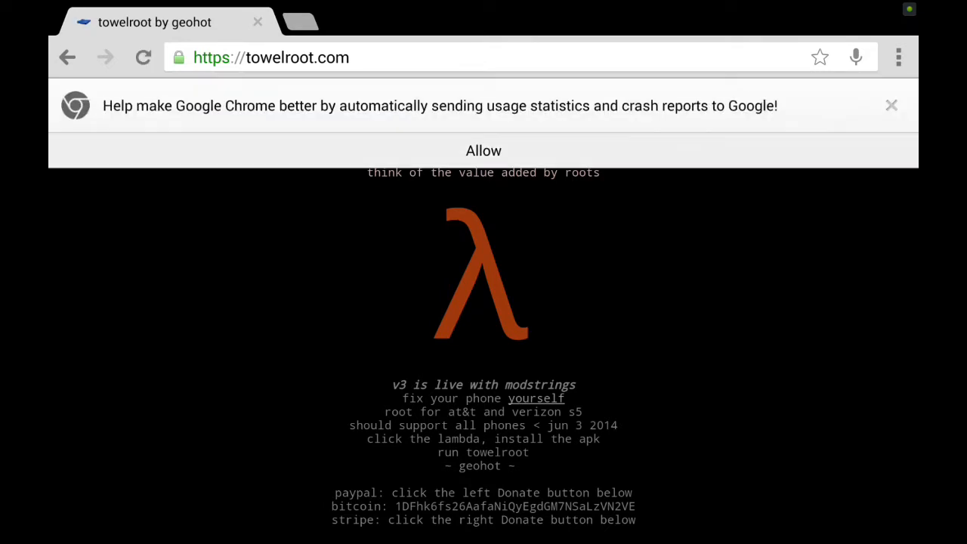
click(891, 106)
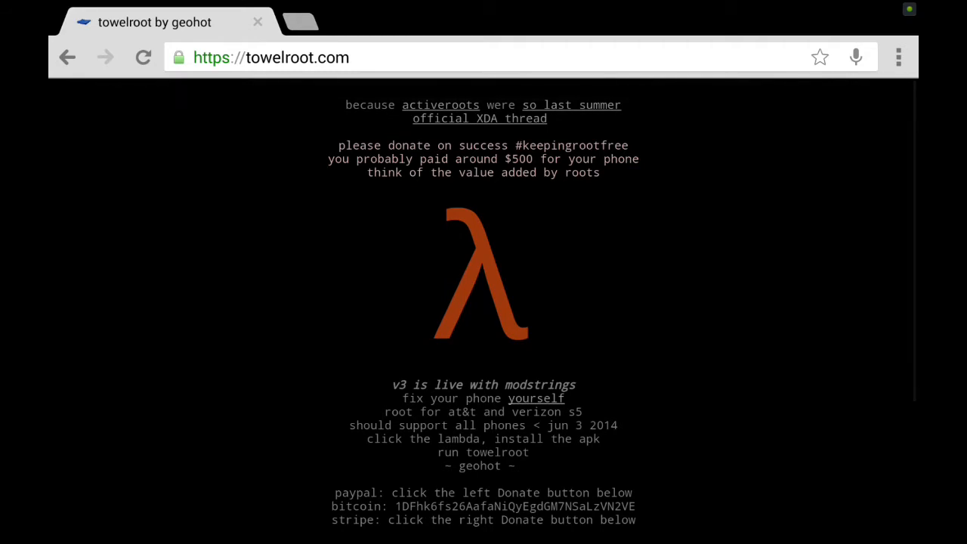
right_click(480, 275)
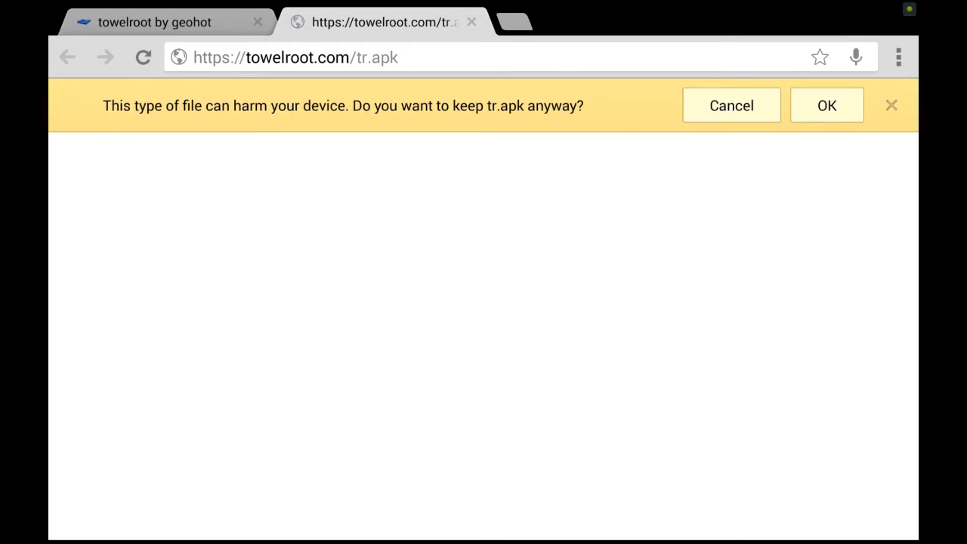
click(826, 106)
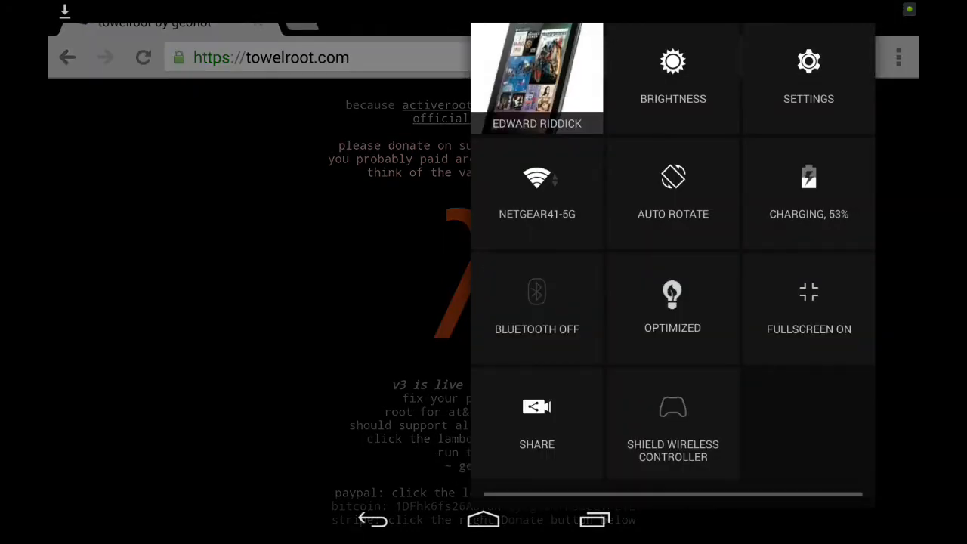
Confirm Unknown sources is enabled in the Security settings
click(808, 76)
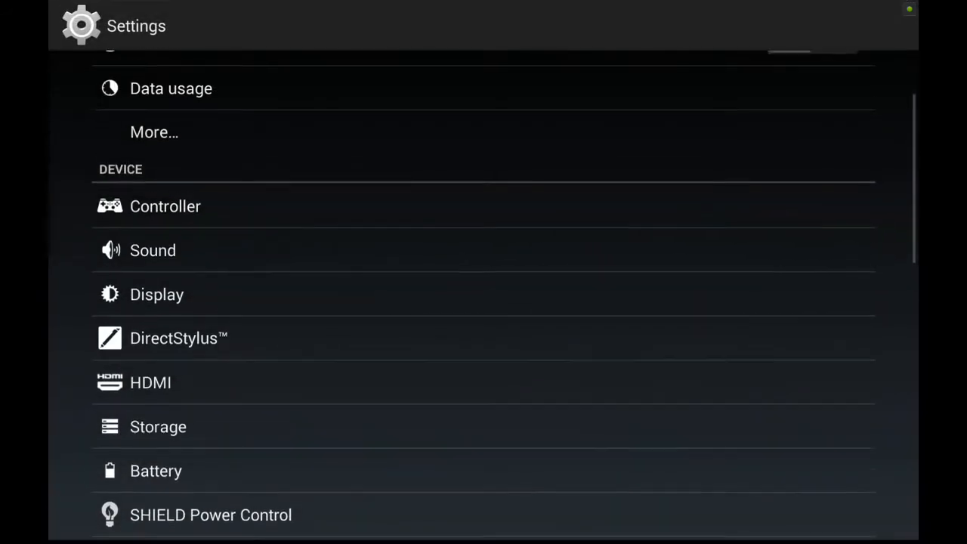
scroll(down, 3)
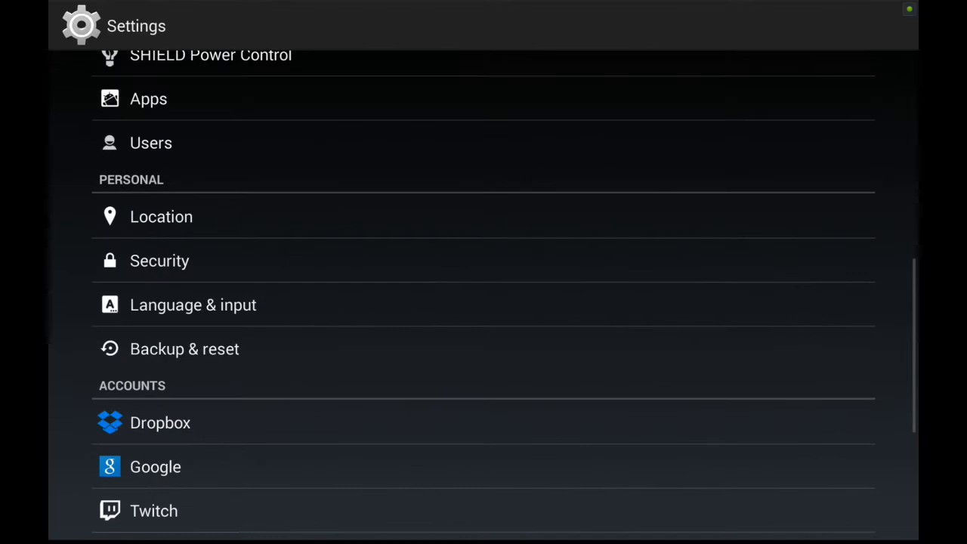
click(160, 260)
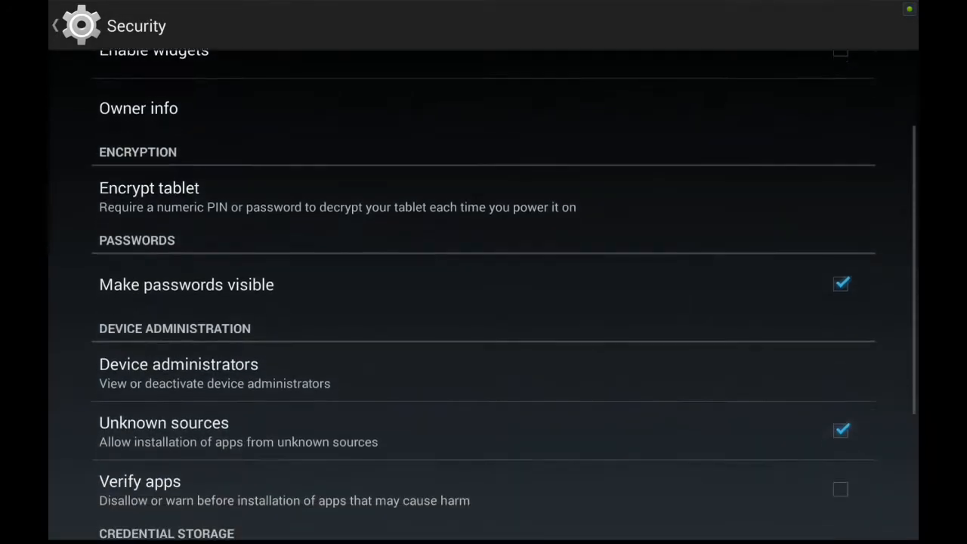
scroll(down, 3)
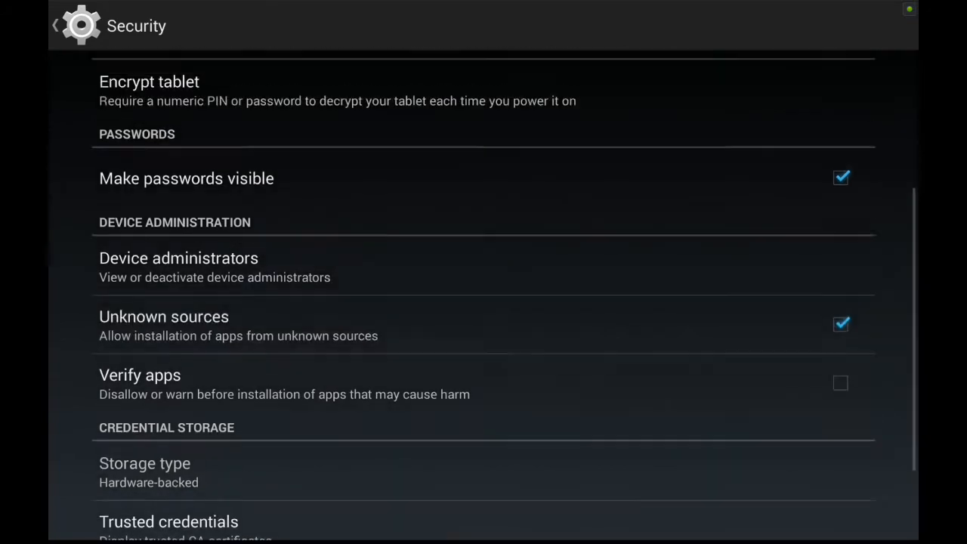
scroll(down, 3)
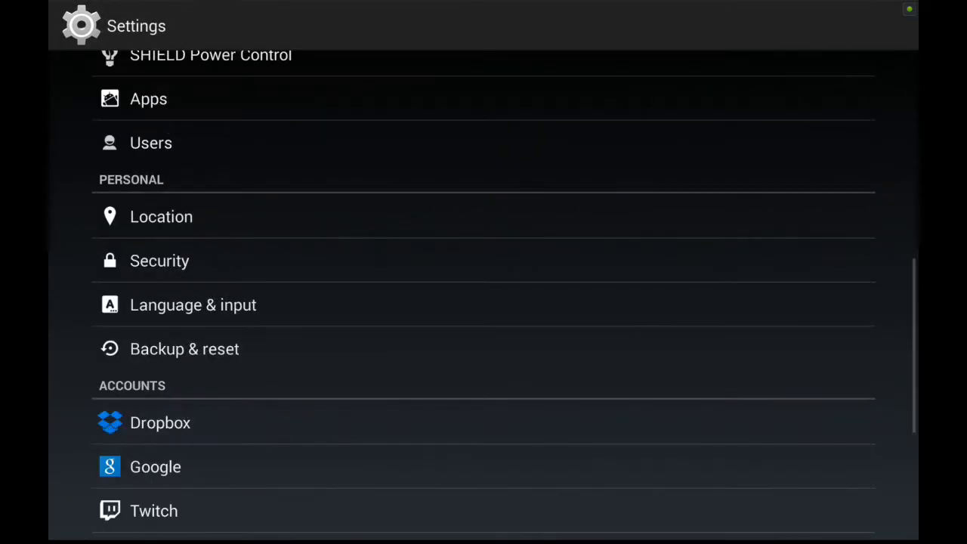
scroll(down, 3)
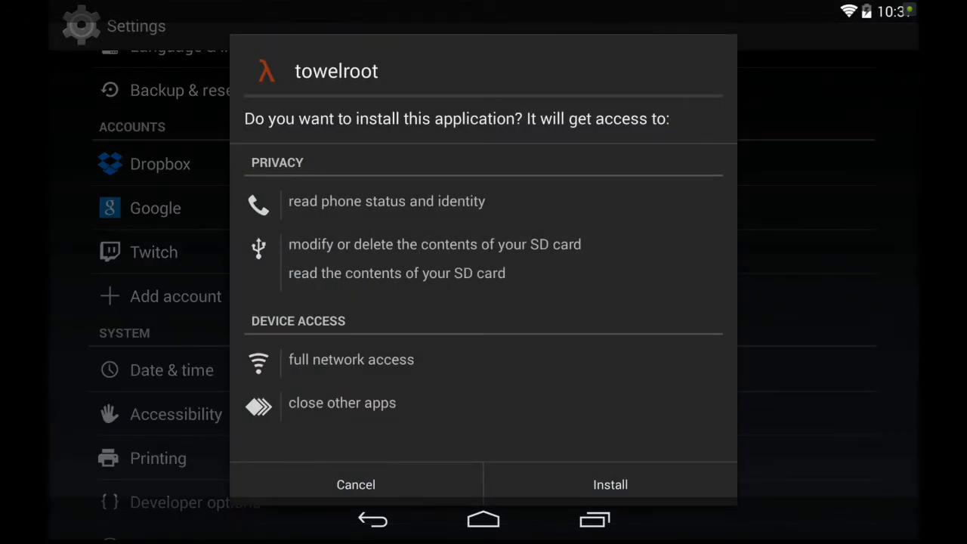
Install towelroot from tr.apk and launch it to its welcome screen
click(610, 483)
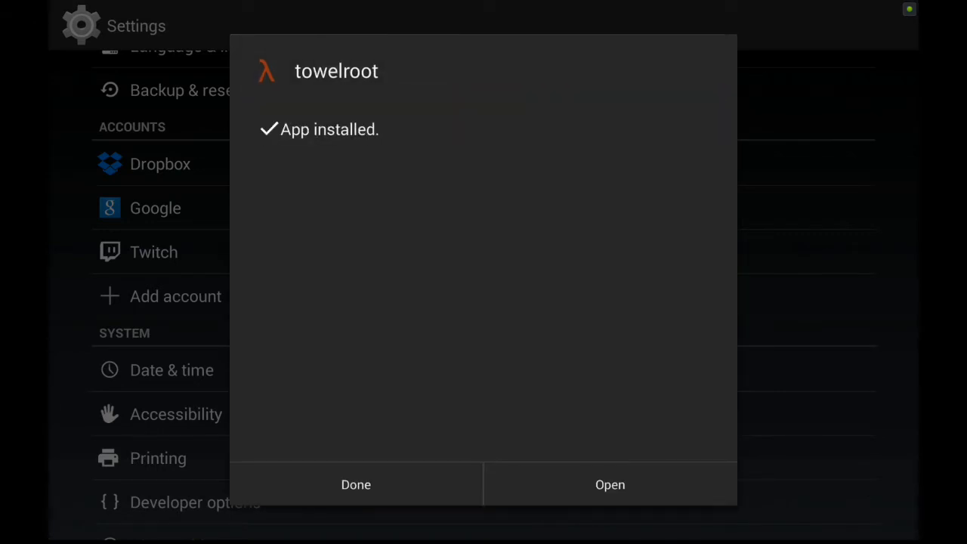
click(611, 484)
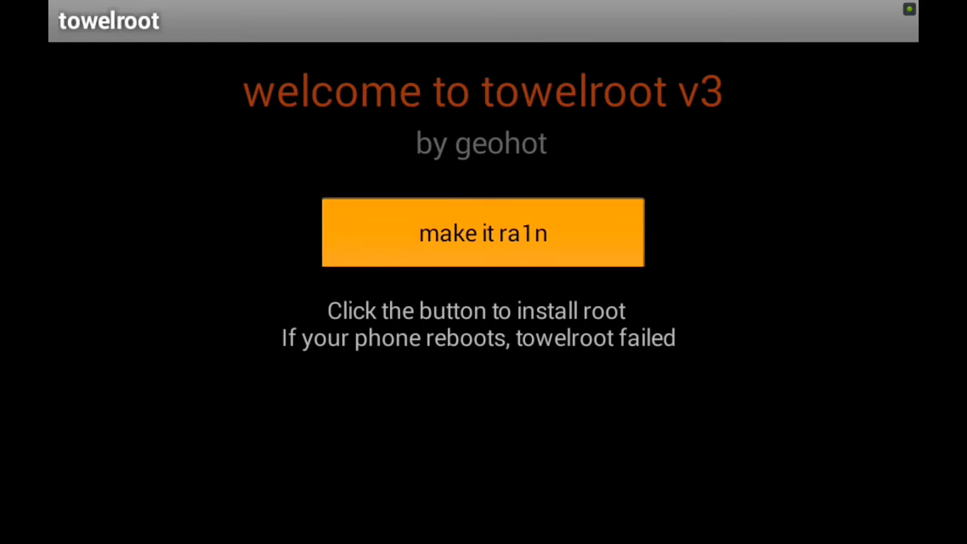
Run 'make it ra1n' to root the tablet, then head to the Play Store from home
click(483, 233)
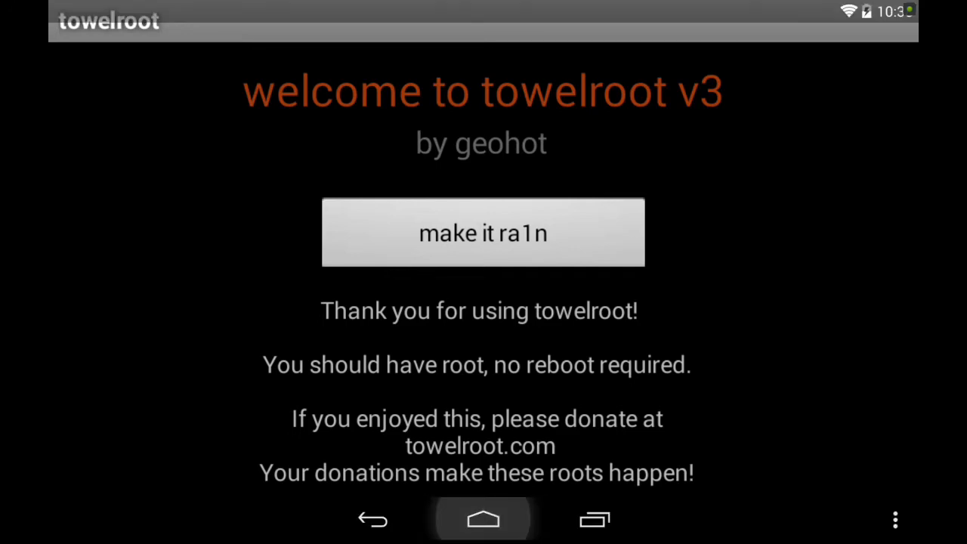
click(595, 520)
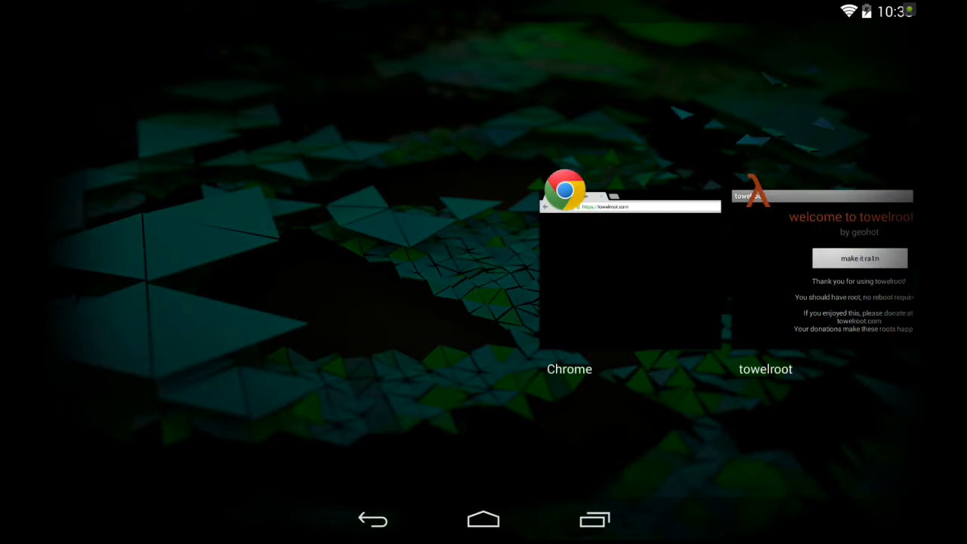
click(483, 519)
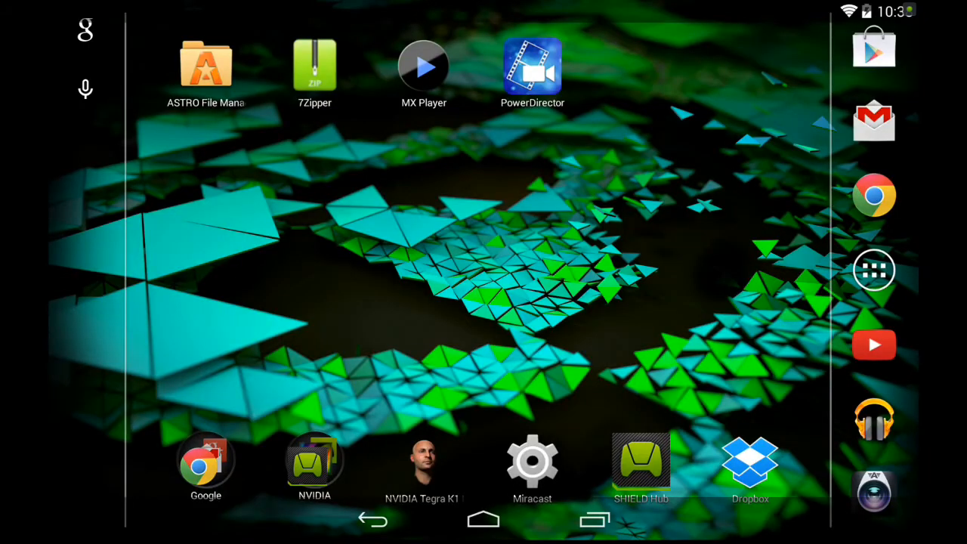
click(873, 47)
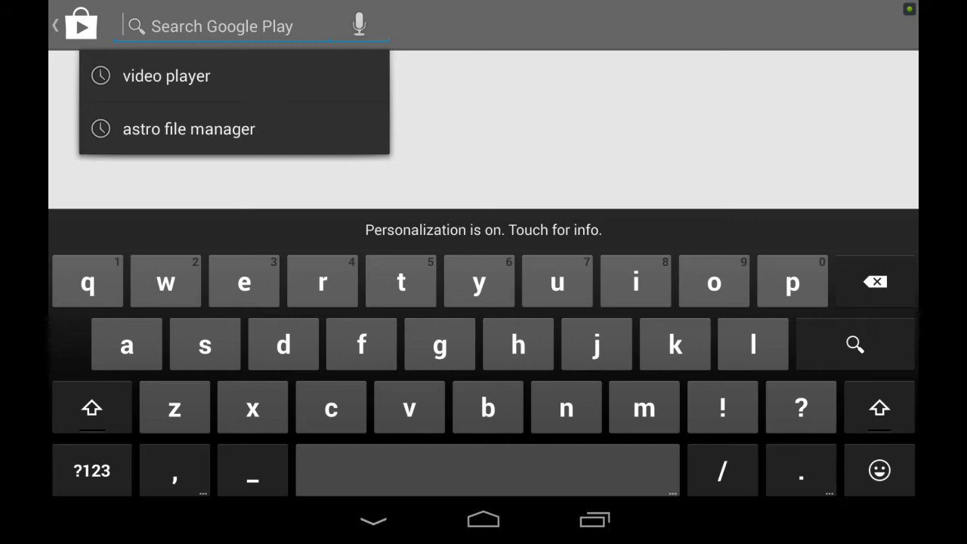
Install SuperSU by Chainfire from the Play Store and launch it
text(sup)
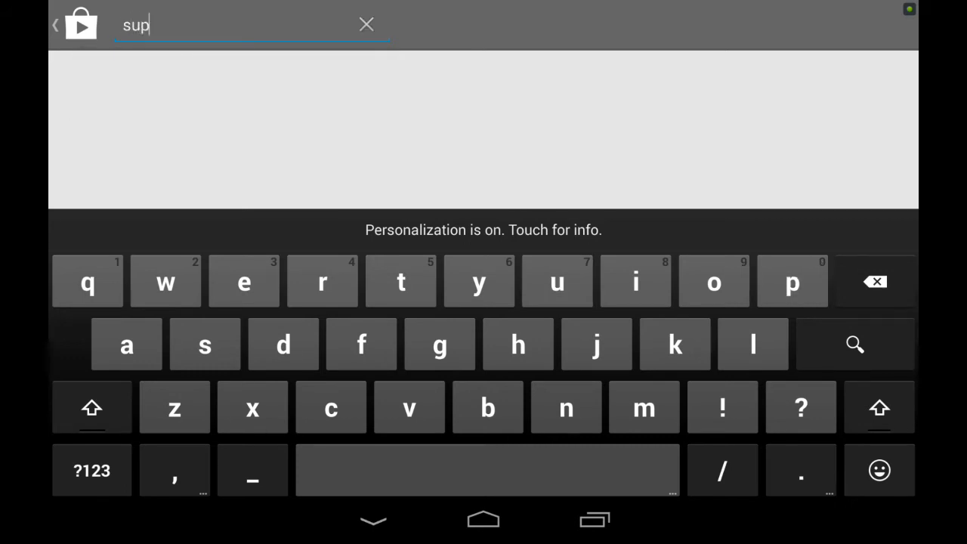
text(er)
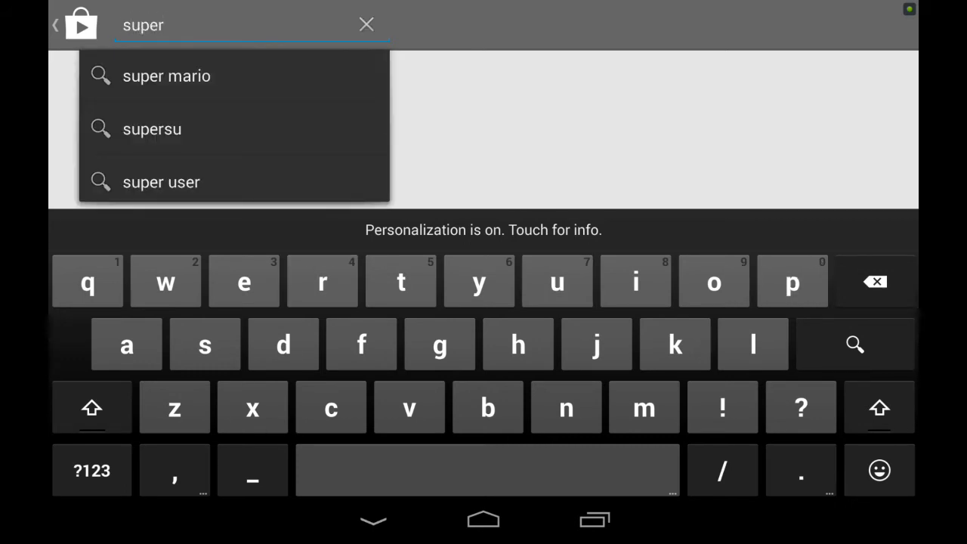
click(151, 128)
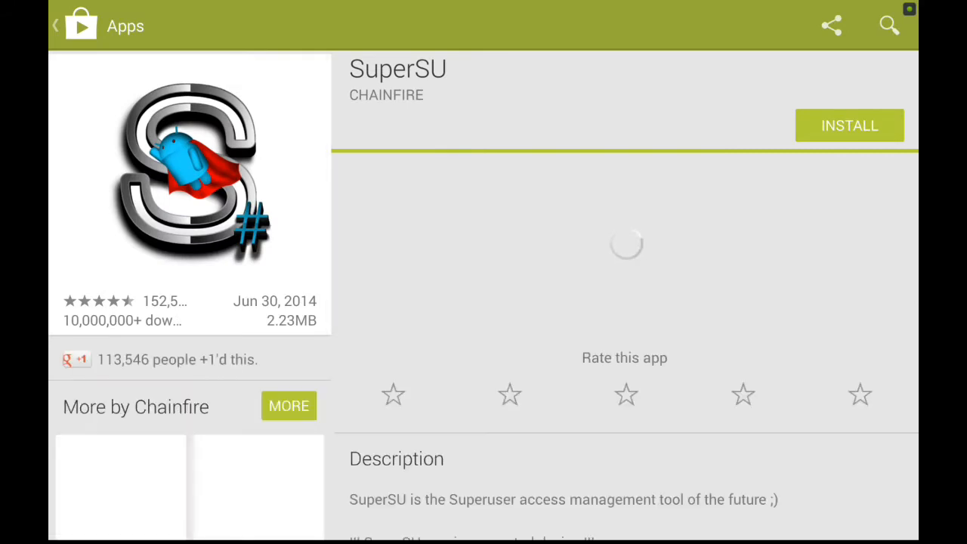
click(849, 125)
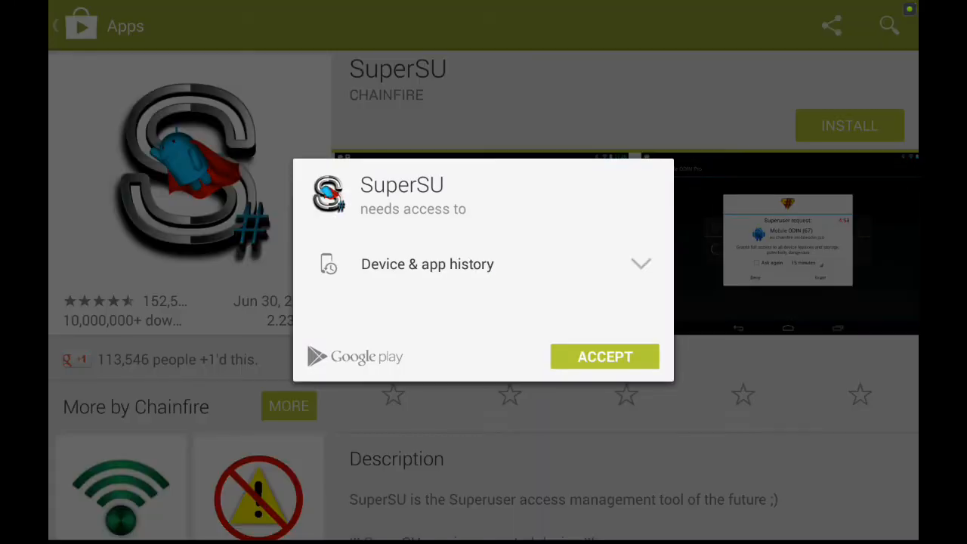
click(604, 357)
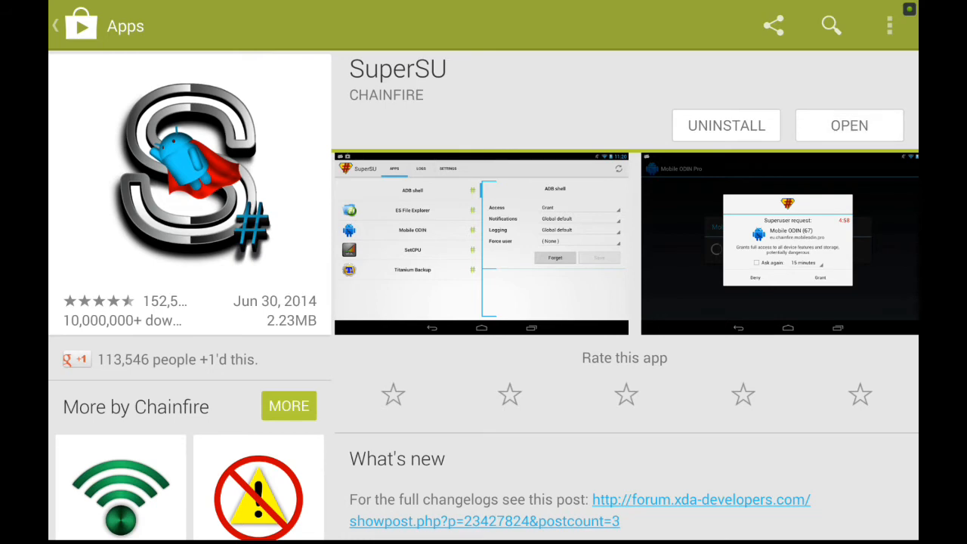
click(849, 123)
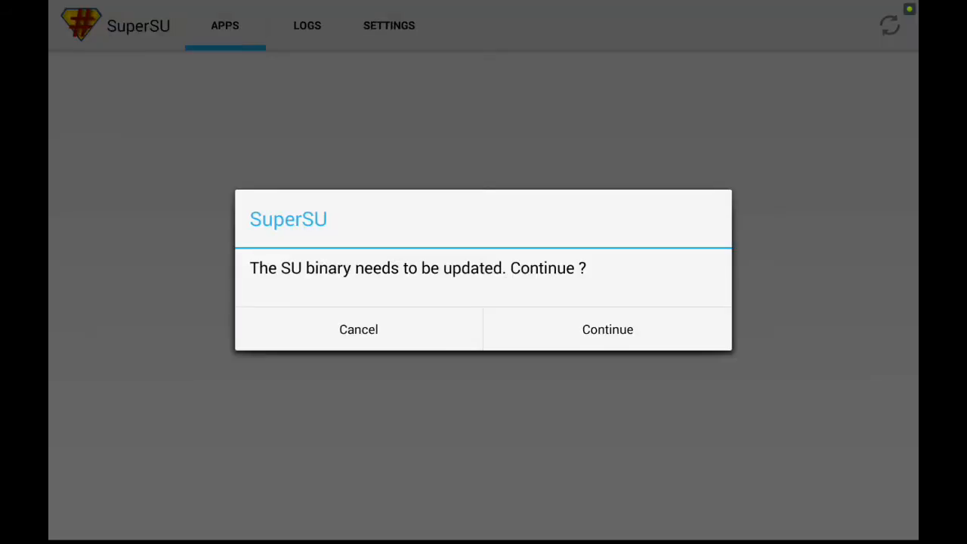
Attempt the SU binary update with Normal install and acknowledge the failure notice
click(607, 329)
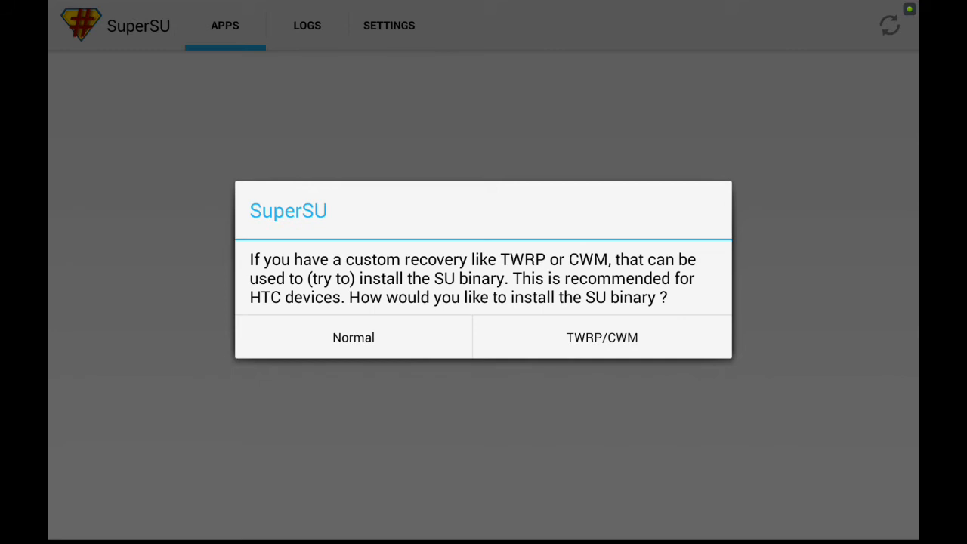
click(353, 336)
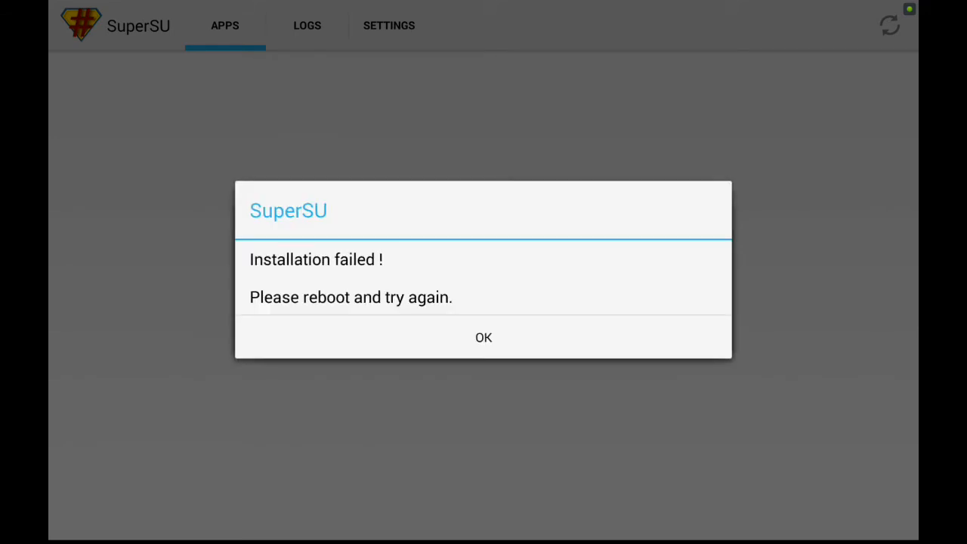
click(483, 337)
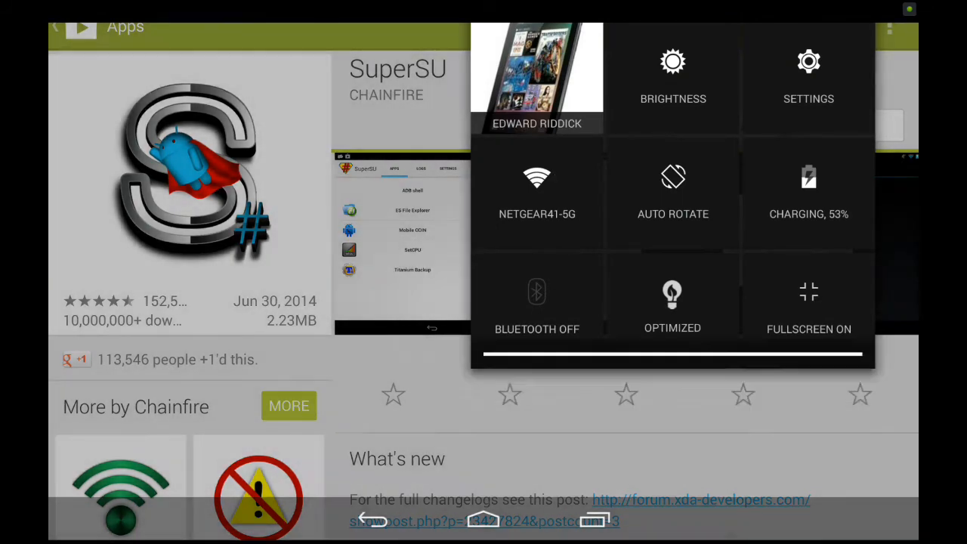
Reboot the tablet from quick settings back to the home screen
scroll(down, 3)
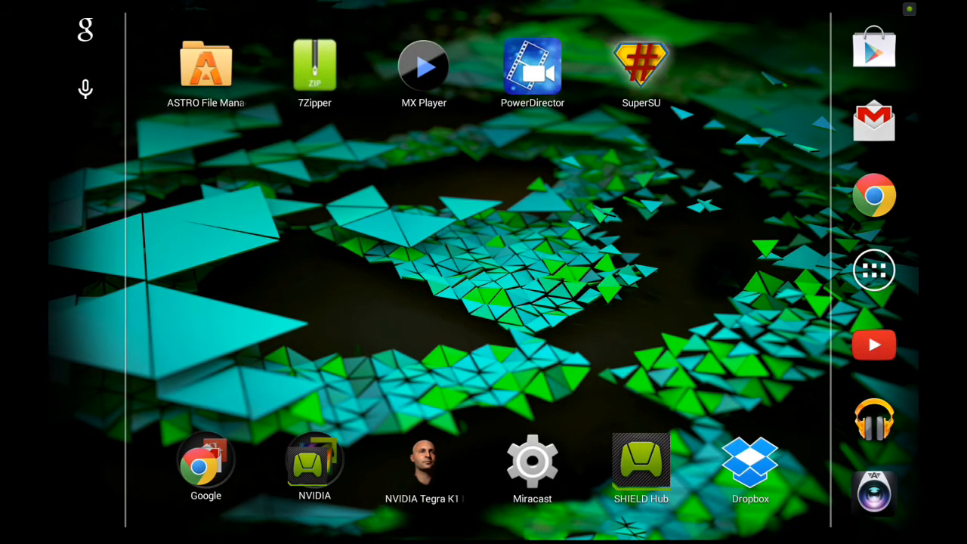
Reopen SuperSU and check that Enable Superuser is on in its settings
click(641, 61)
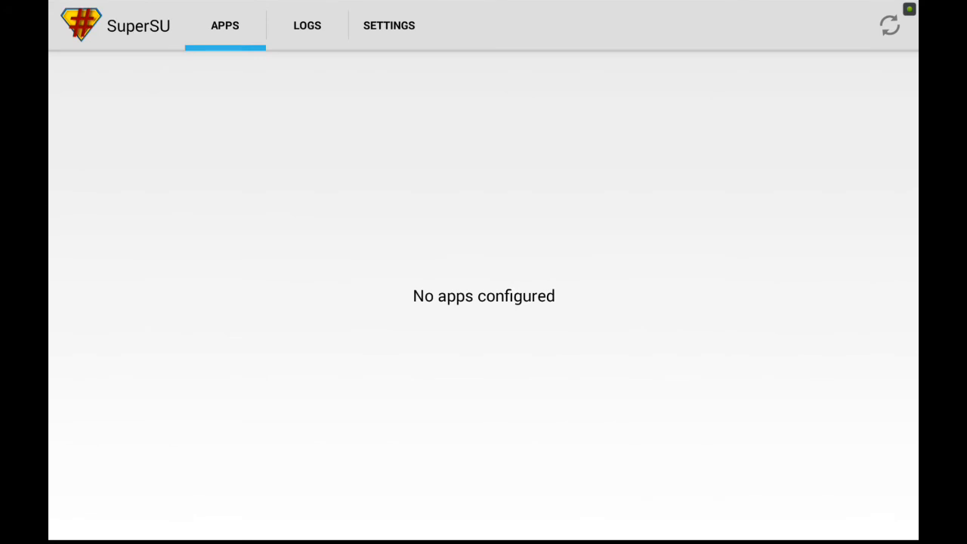
click(388, 24)
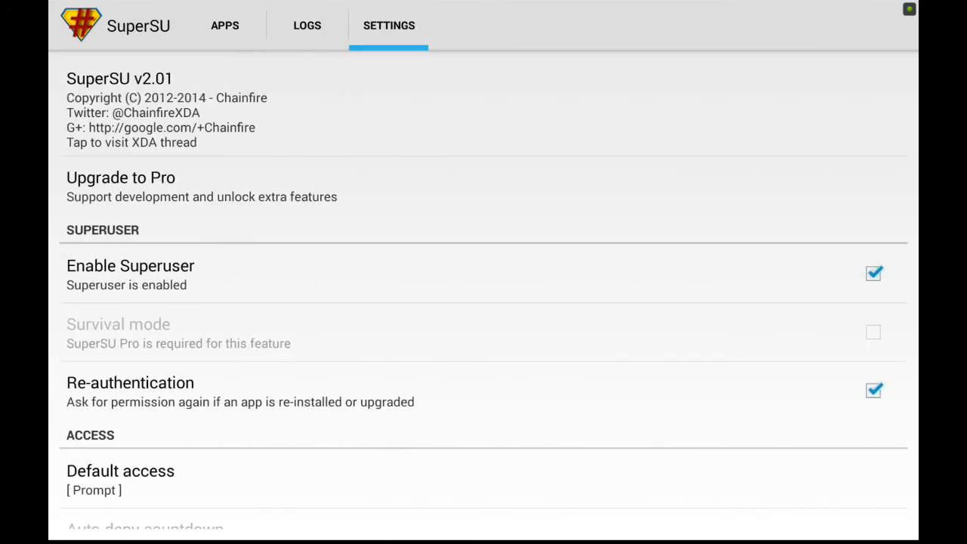
scroll(down, 3)
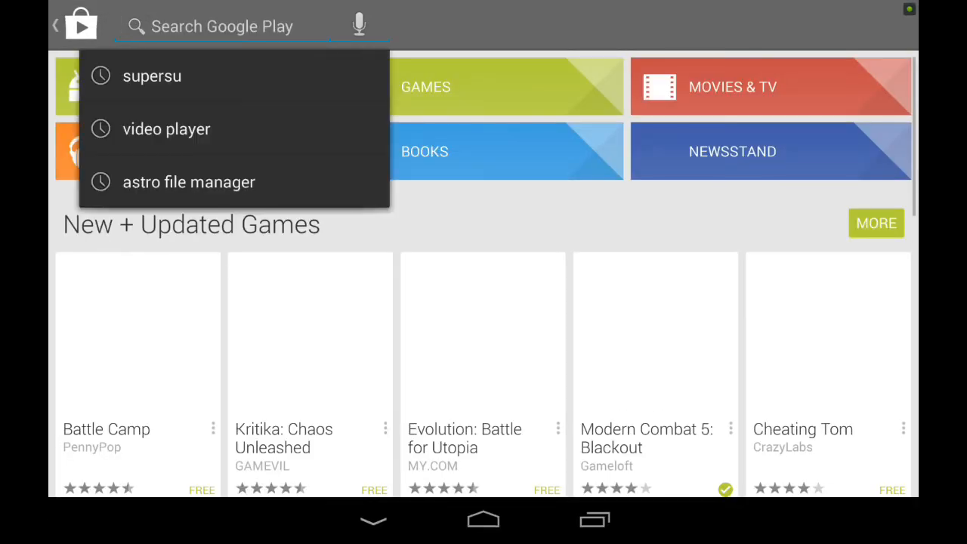
Search the Play Store for 'scr pro'
click(222, 25)
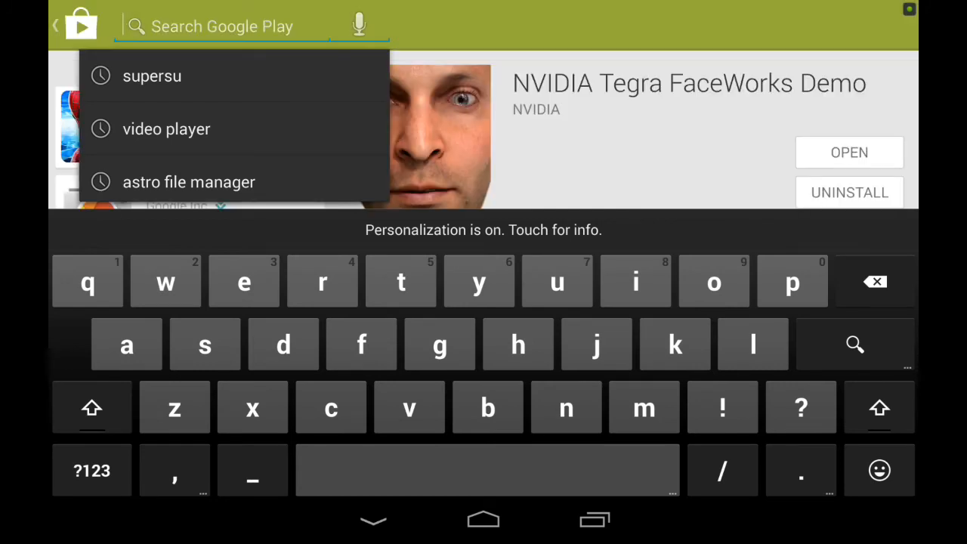
text(scr)
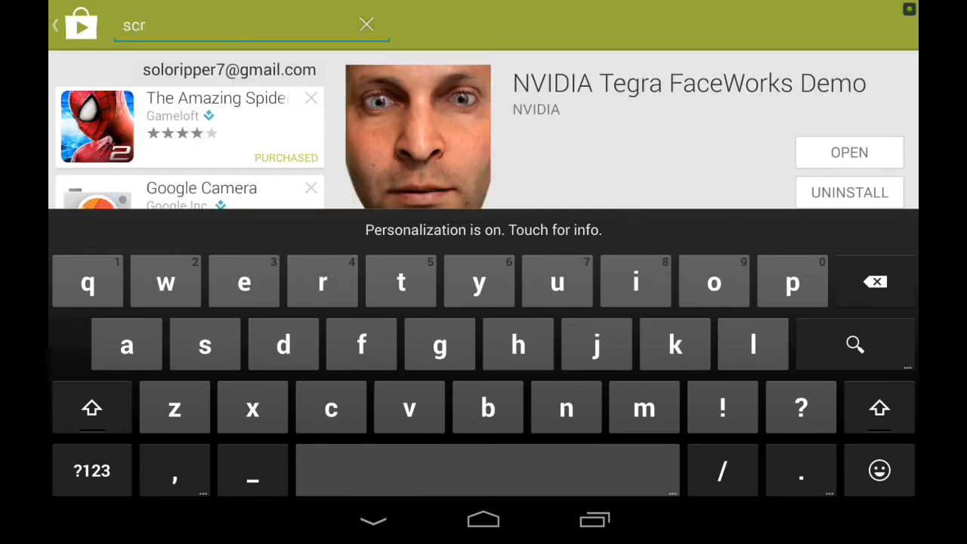
text(pr)
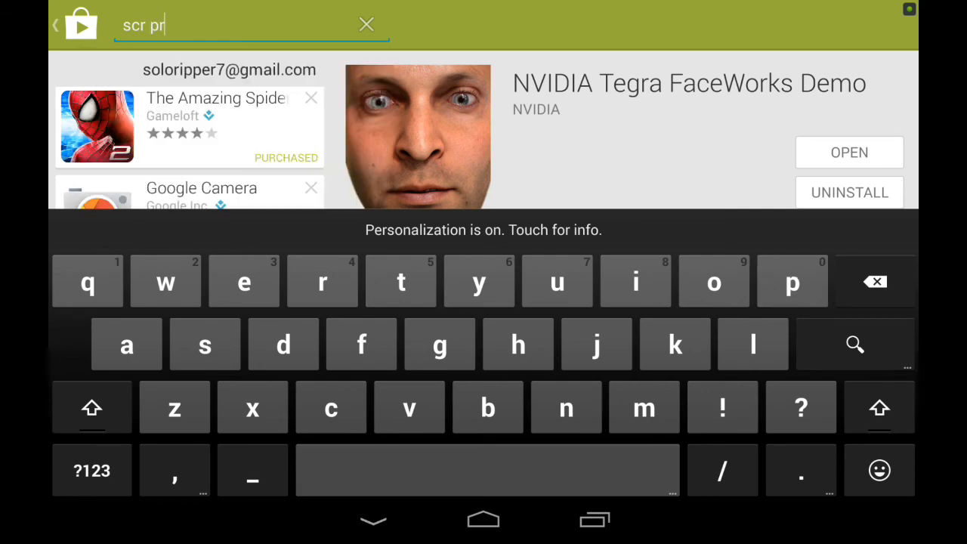
text(o)
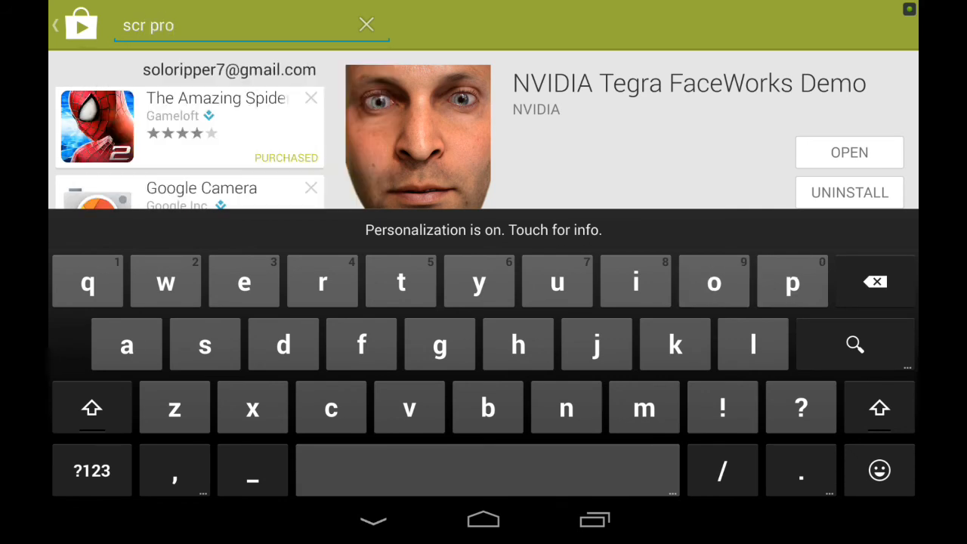
click(855, 344)
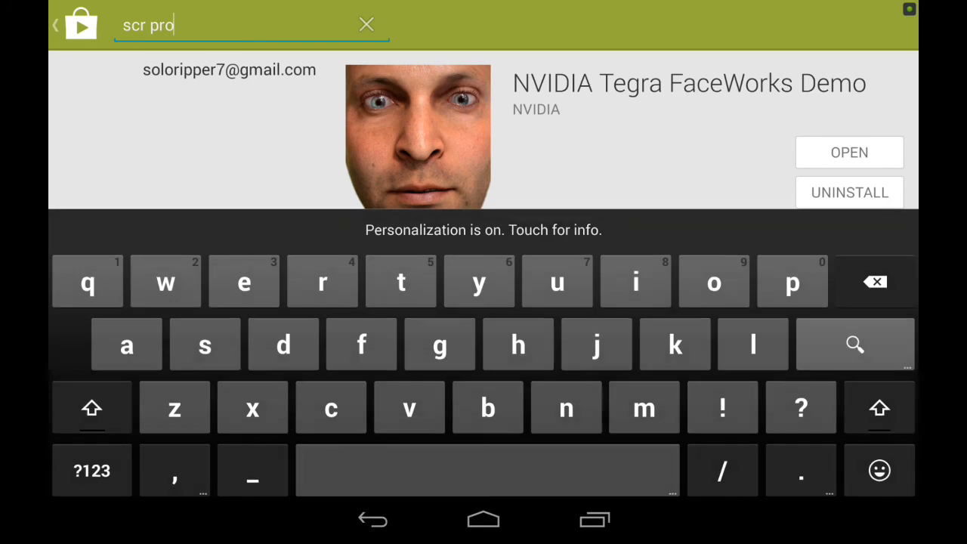
click(855, 344)
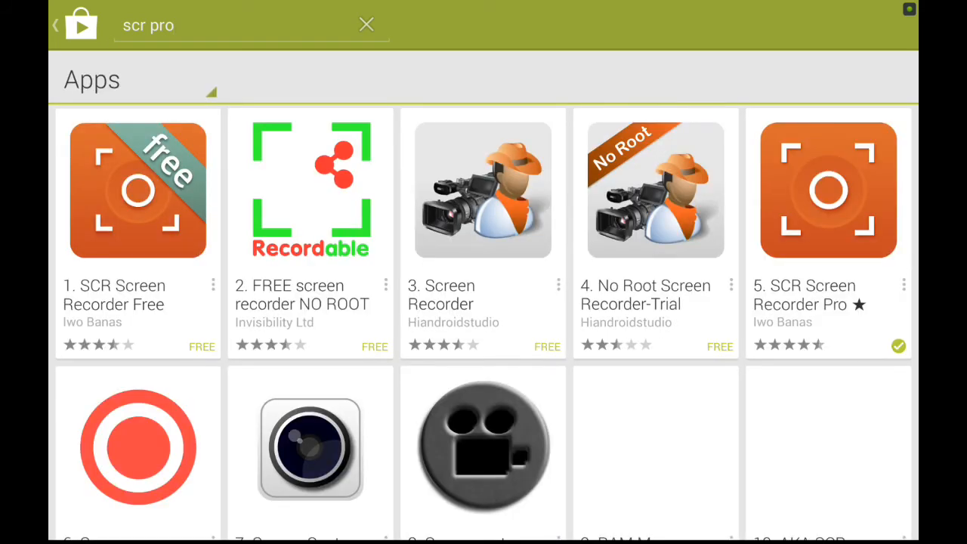
Install SCR Screen Recorder Pro ★ root, accepting its permissions
click(827, 189)
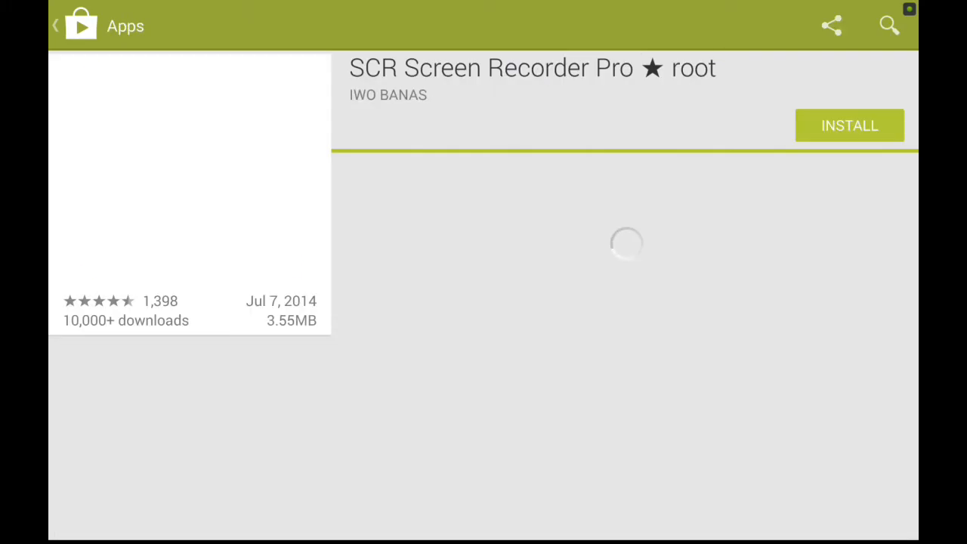
click(848, 125)
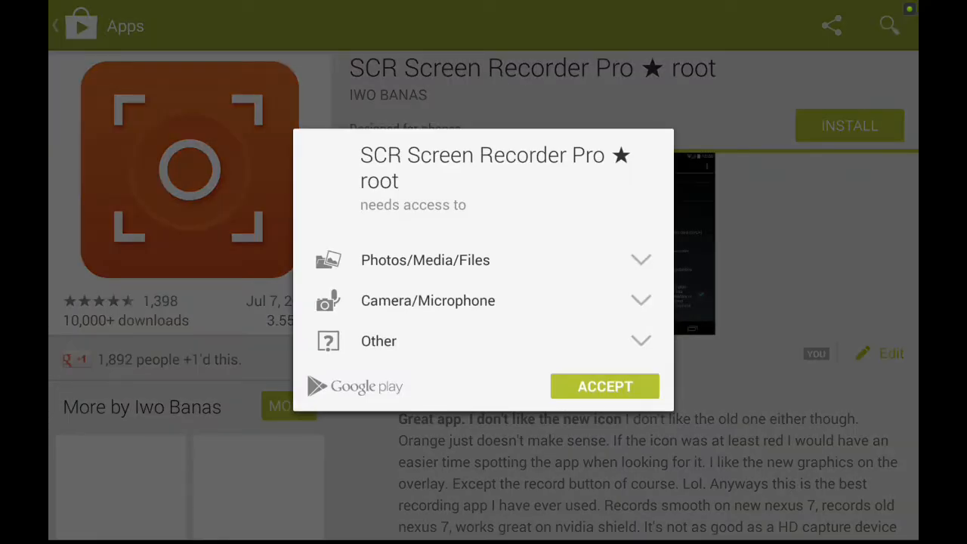
click(604, 387)
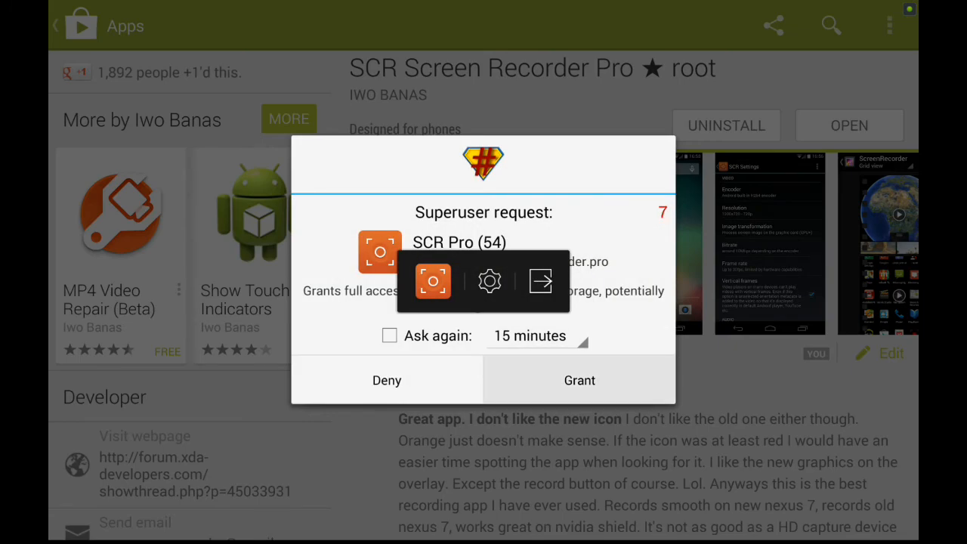
Grant SCR Pro superuser access, skim its settings, and return to the home screen
click(579, 380)
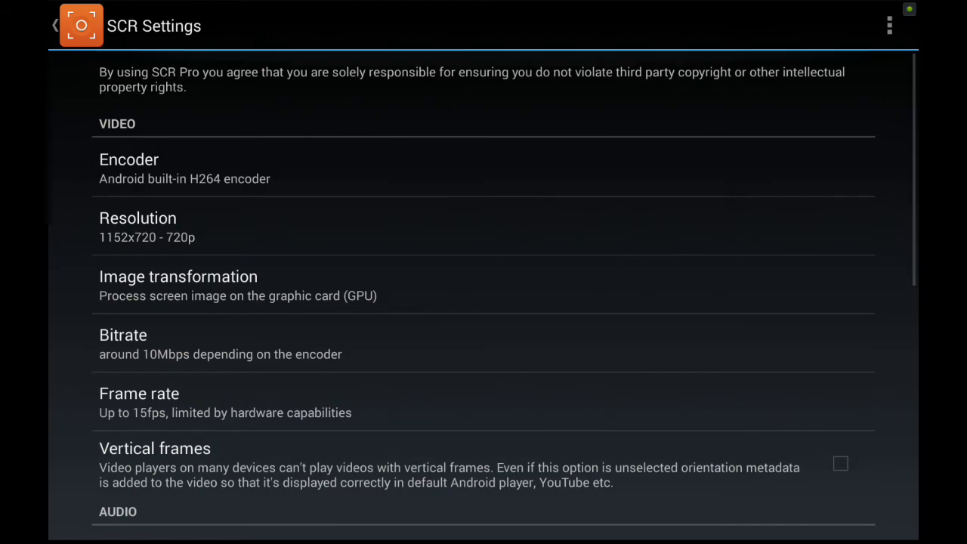
scroll(down, 3)
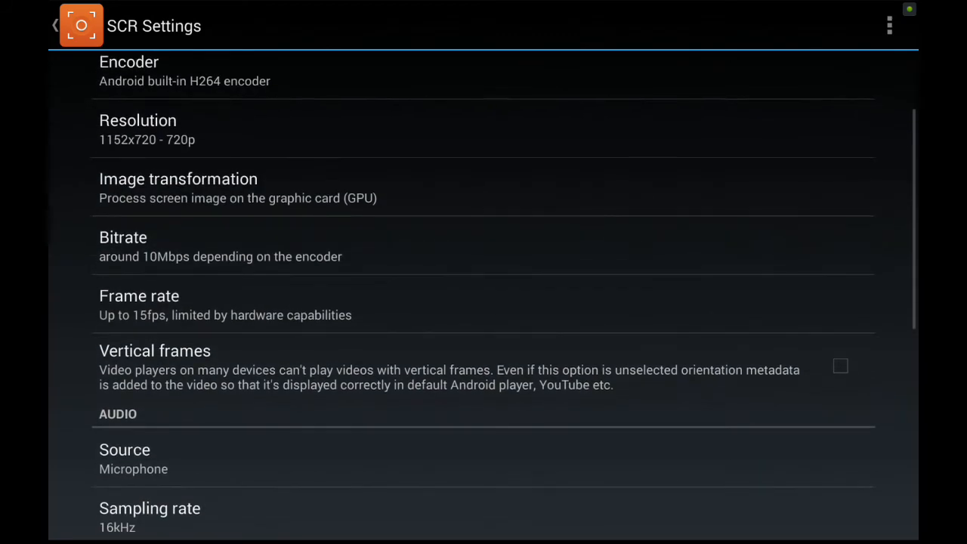
scroll(down, 3)
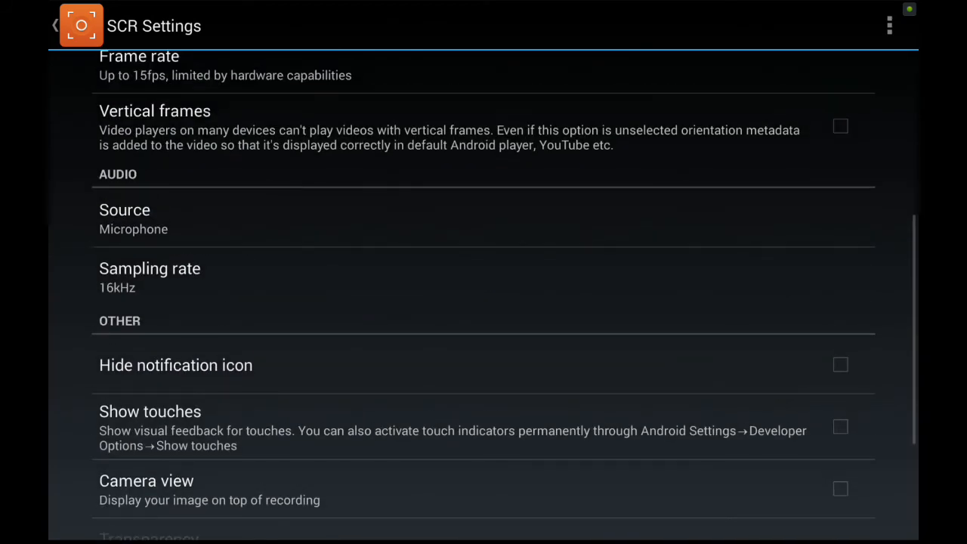
scroll(down, 3)
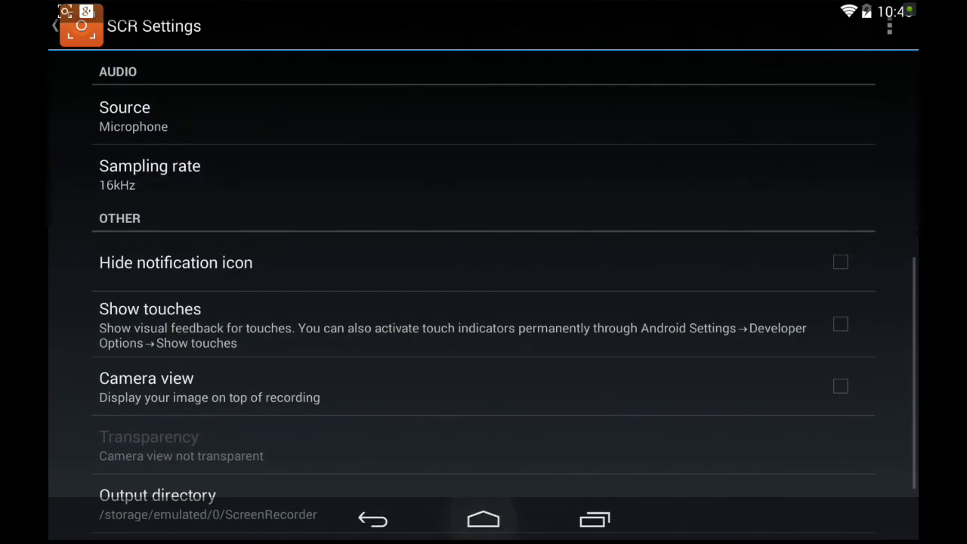
click(483, 520)
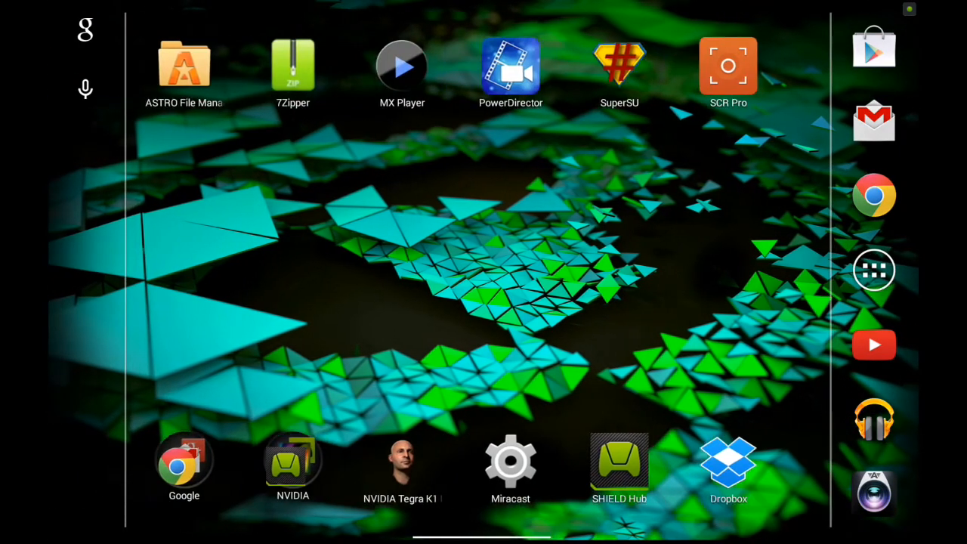
scroll(left, 3)
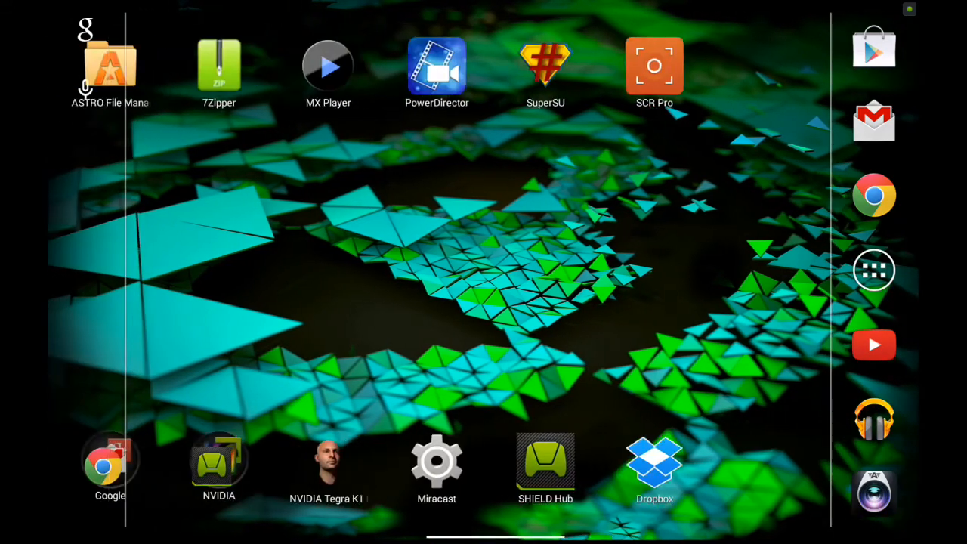